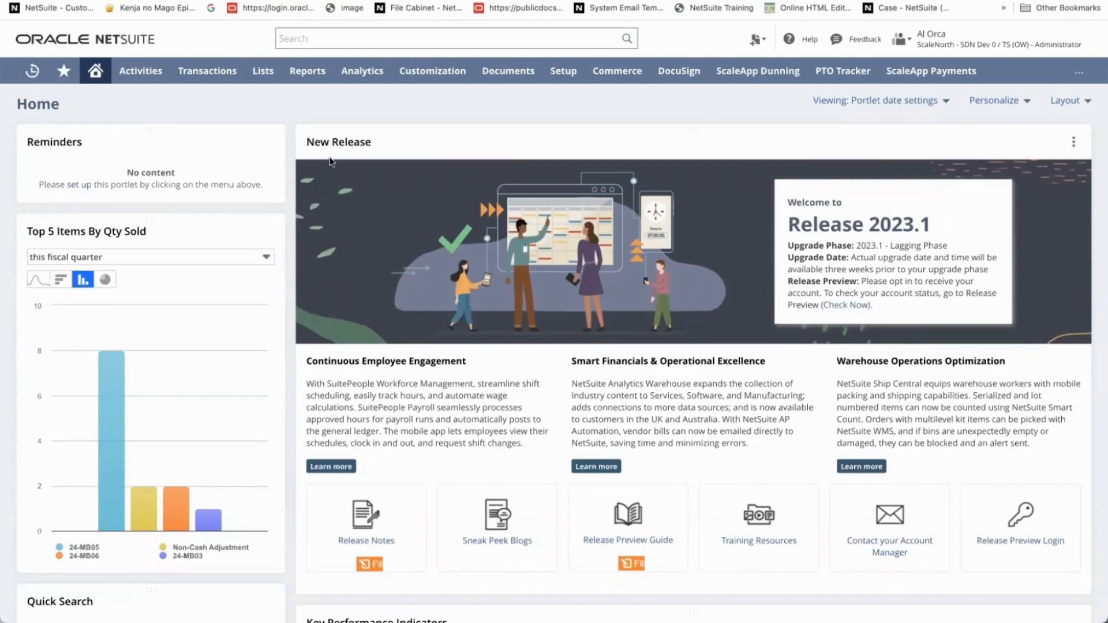
# Open the standard Balance Sheet report from the Financial reports menu
pyautogui.click(307, 70)
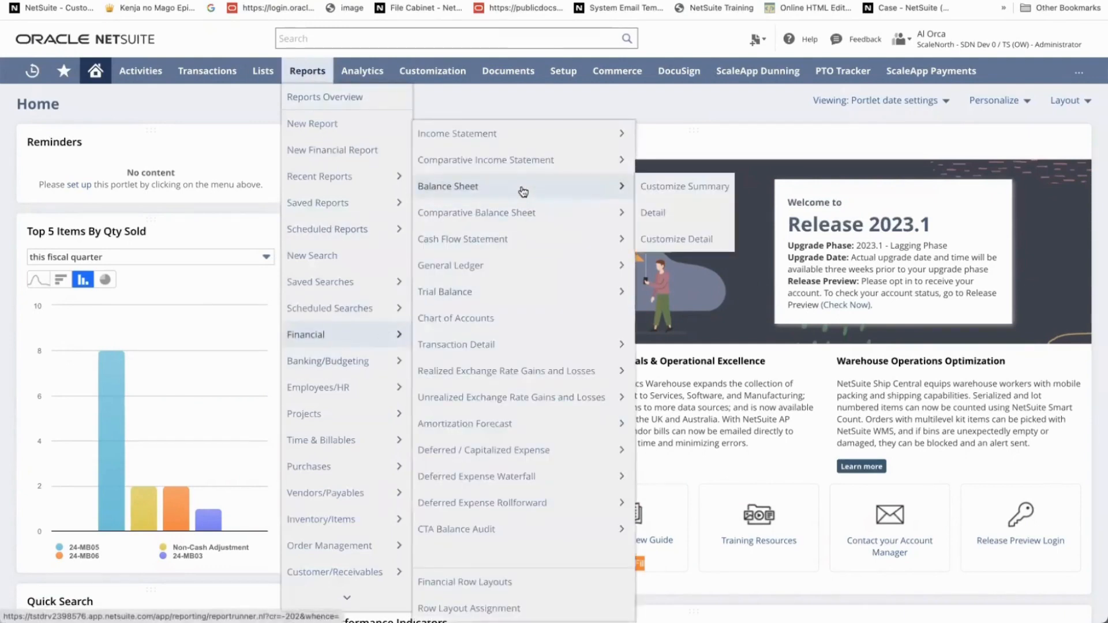
pyautogui.click(447, 185)
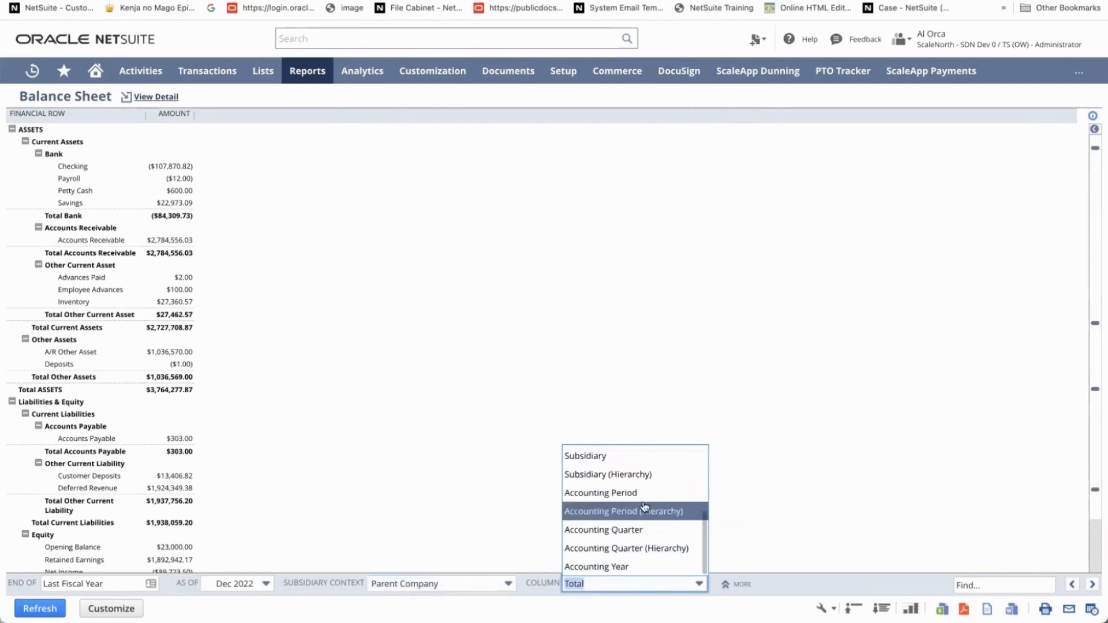
# Show Balance Sheet columns by accounting period for Parent Company (Consolidated), then start customizing
pyautogui.click(600, 492)
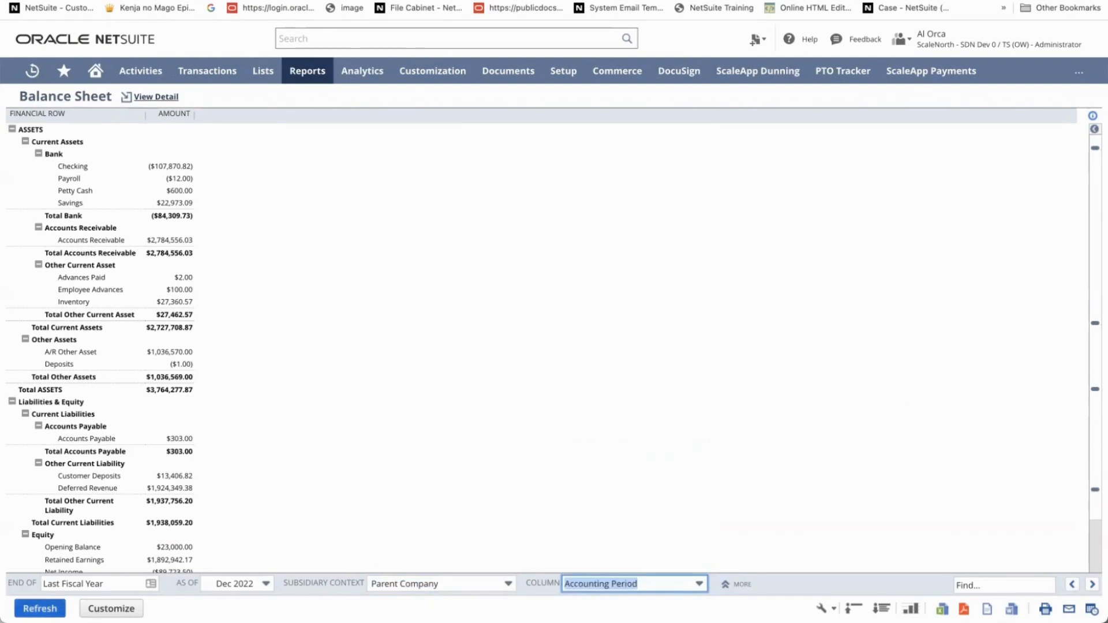
pyautogui.click(38, 608)
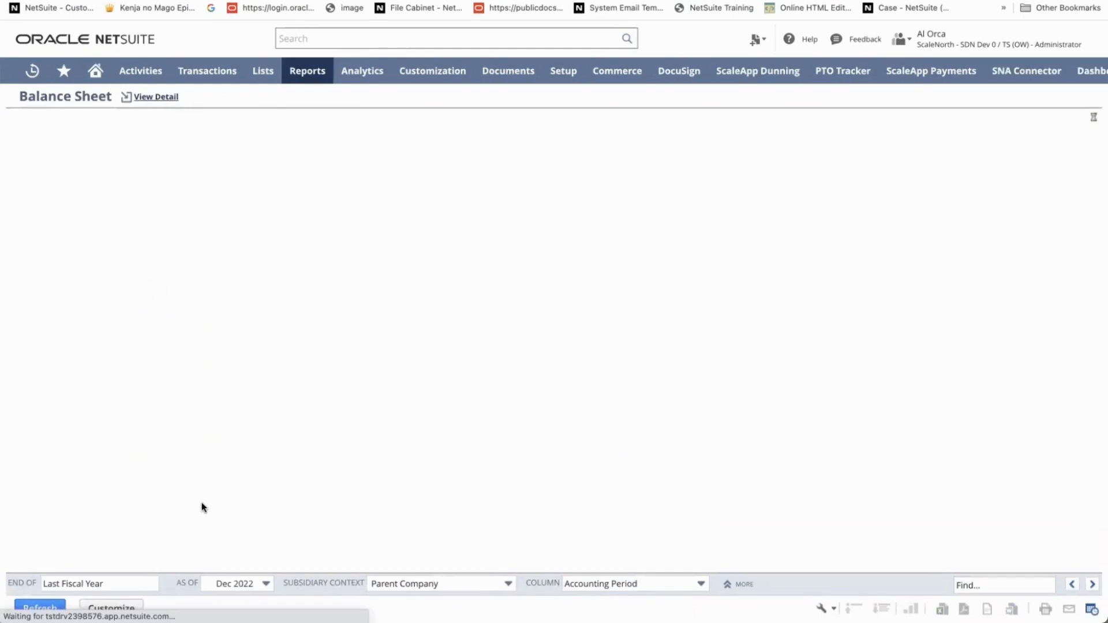
pyautogui.click(38, 607)
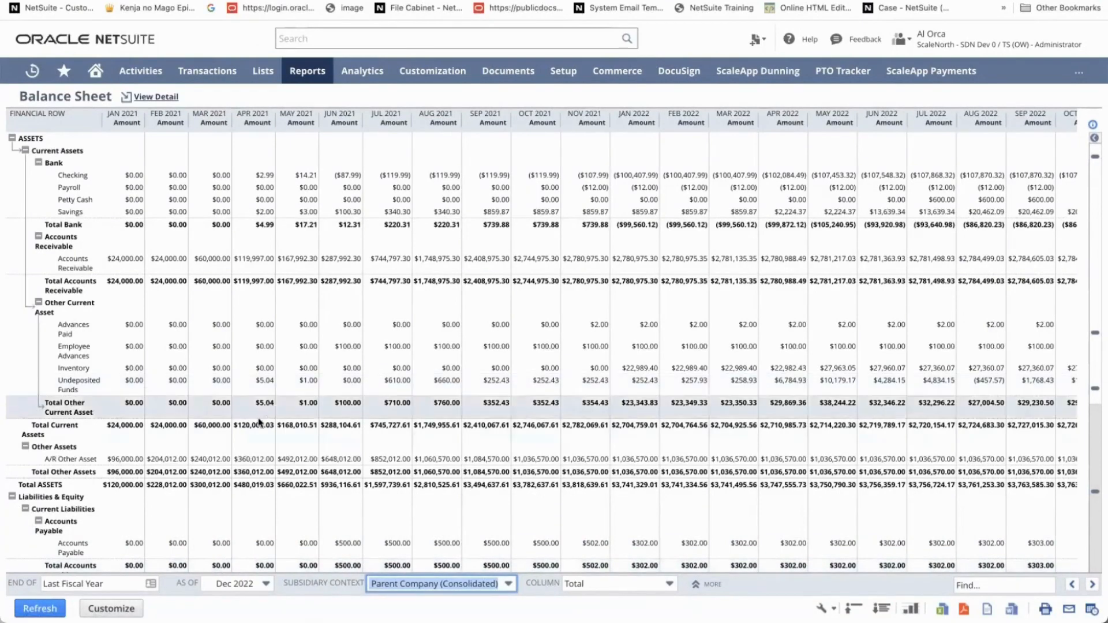
pyautogui.click(39, 608)
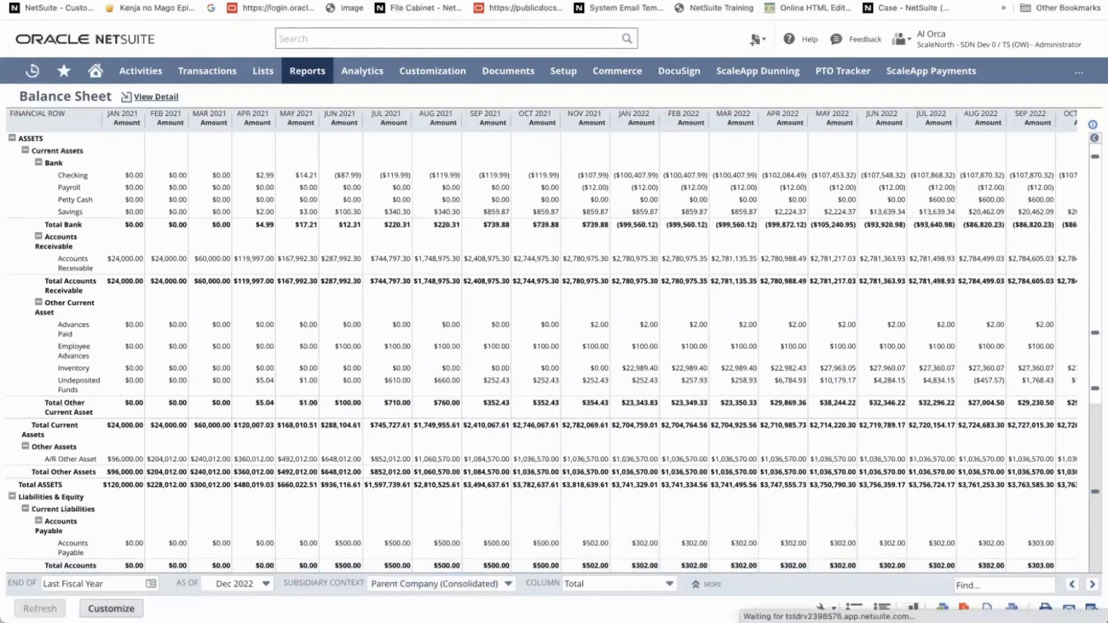
# Add a second Financial Amount column in the report builder and blank its label
pyautogui.click(110, 608)
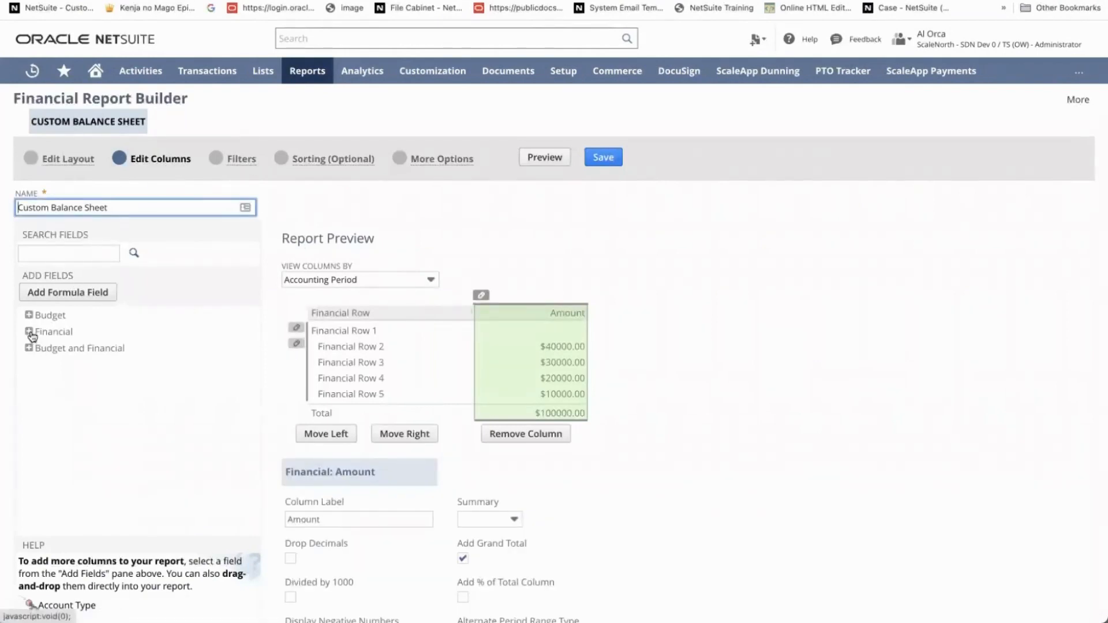
pyautogui.click(27, 331)
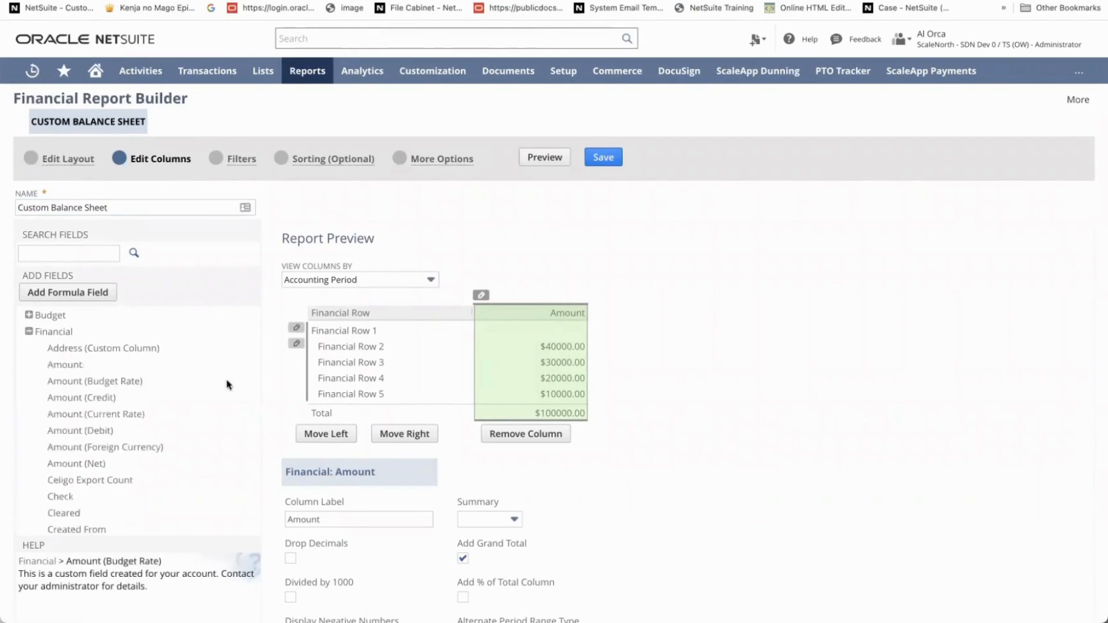
pyautogui.moveTo(64, 364)
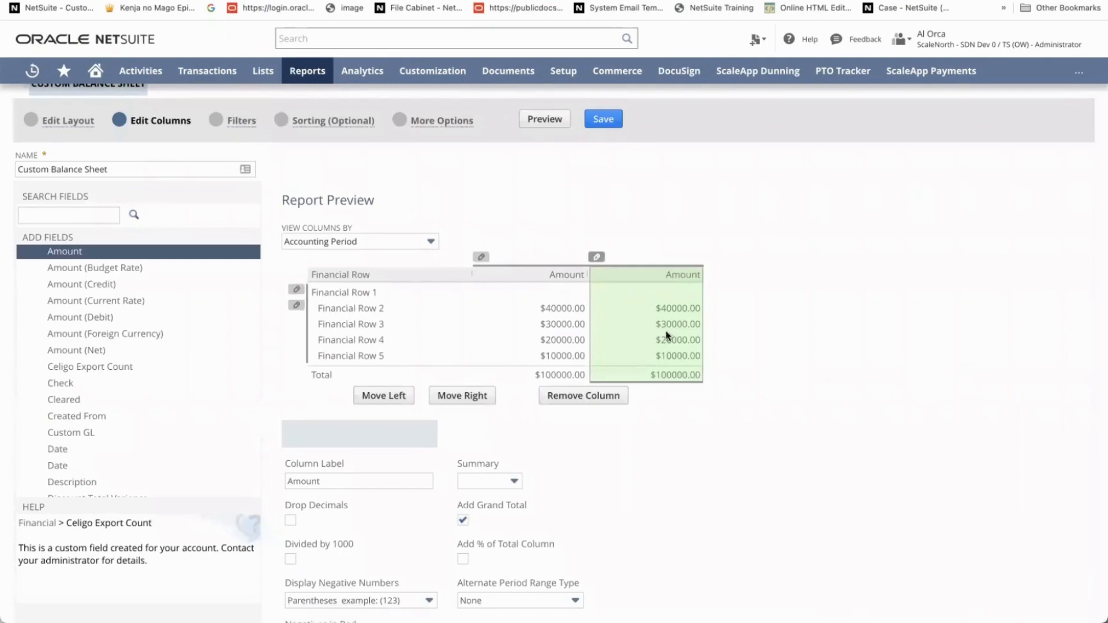
pyautogui.click(358, 426)
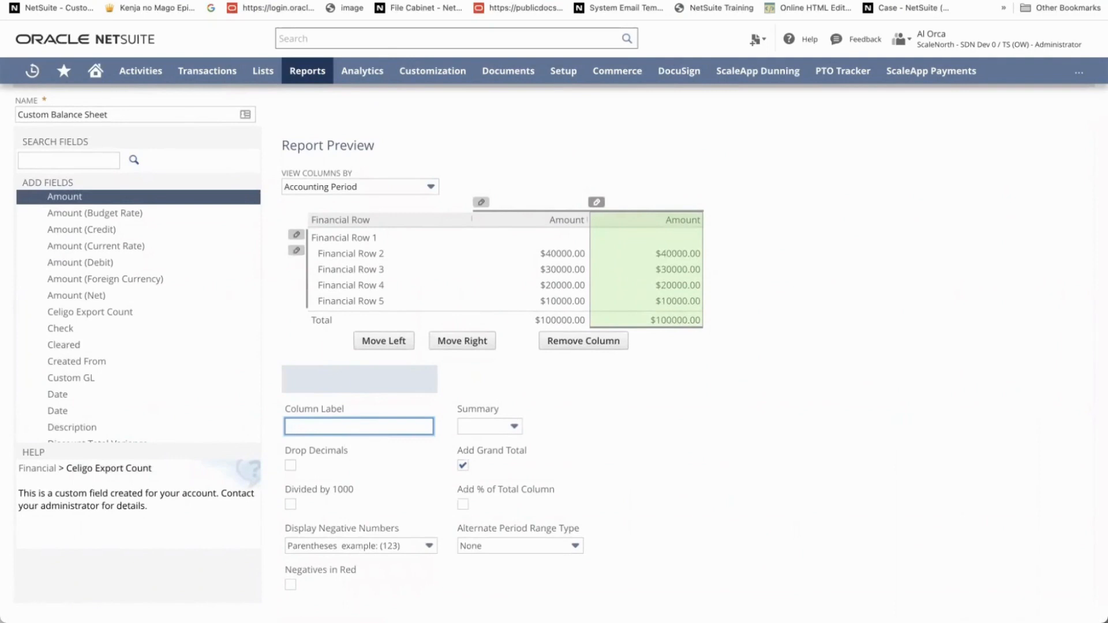
# Label the column 'Jan 2022', with its range relative to today's date and period Jan 2022
pyautogui.write('Jan 2022')
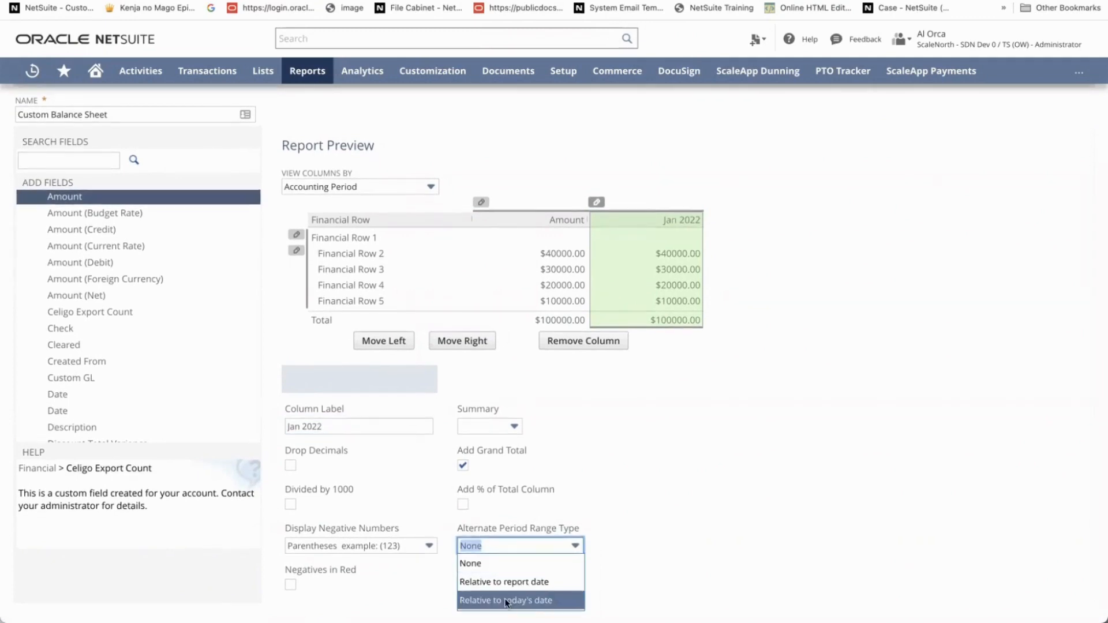
pyautogui.click(506, 600)
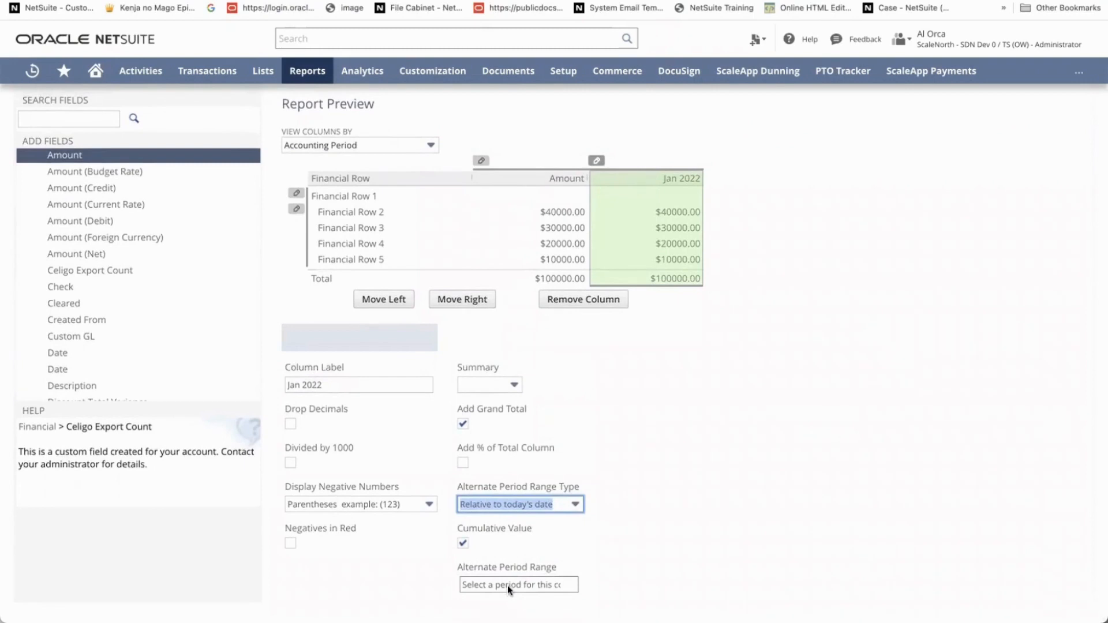
pyautogui.click(517, 584)
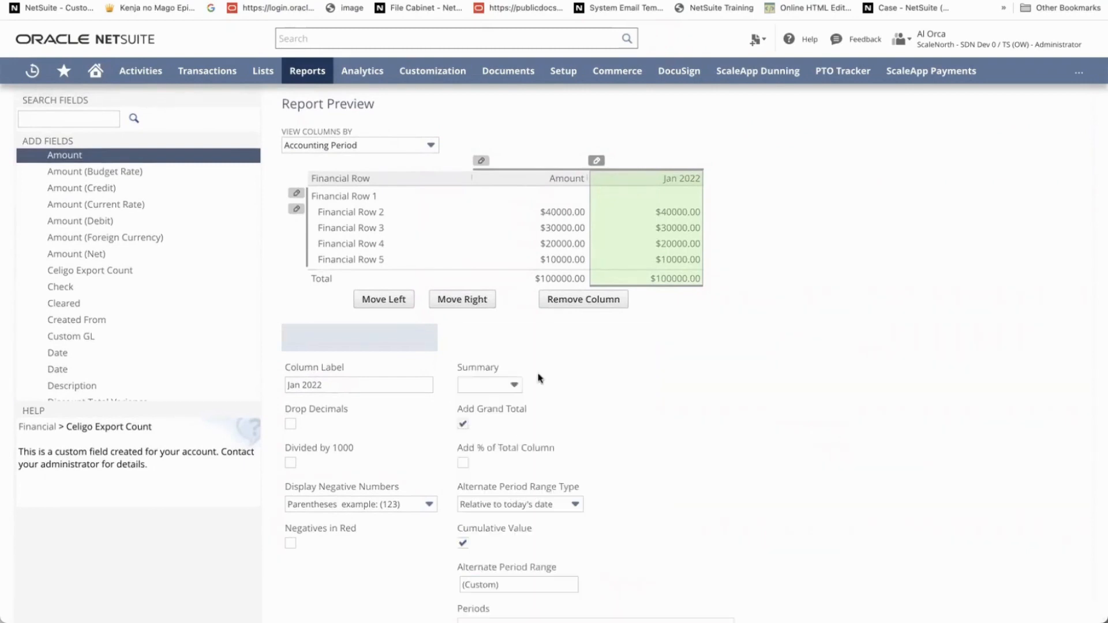
pyautogui.scroll(-3)
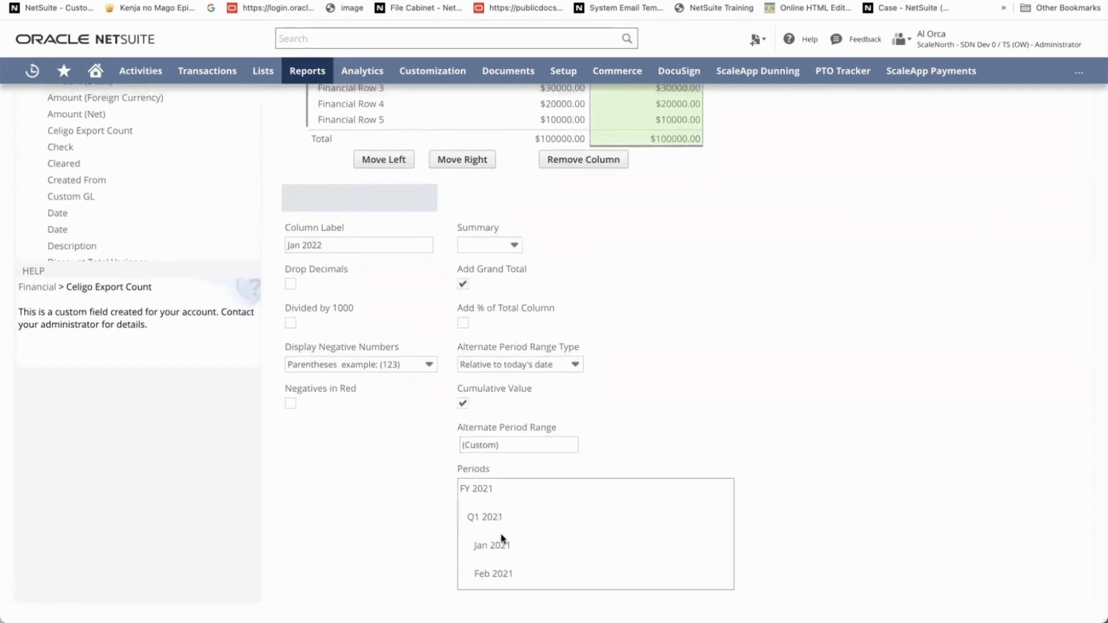
pyautogui.scroll(-3)
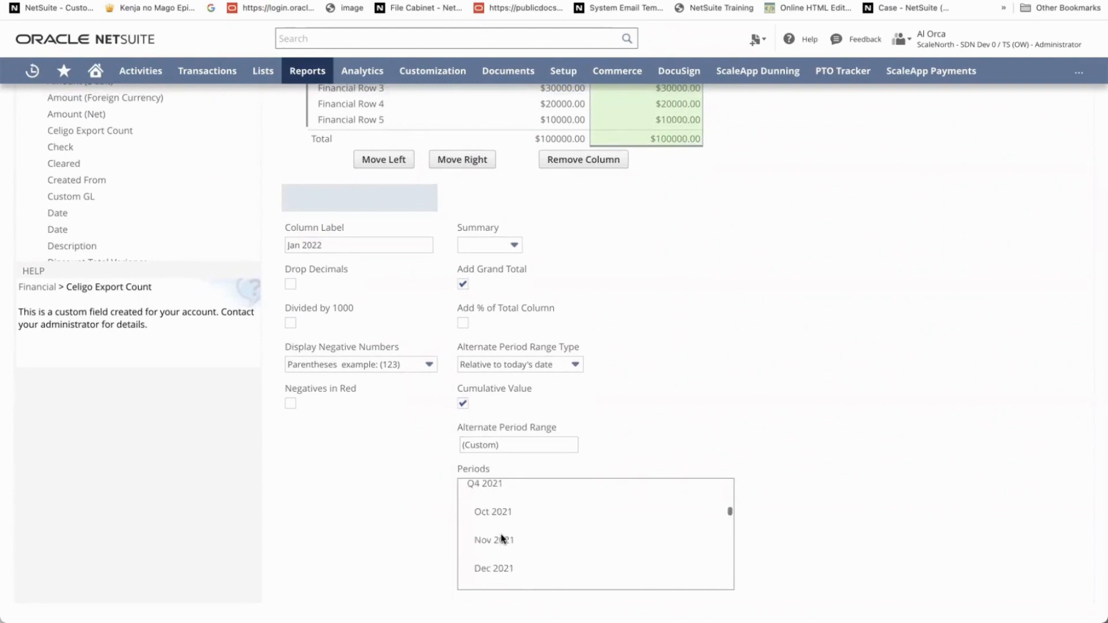
pyautogui.scroll(-3)
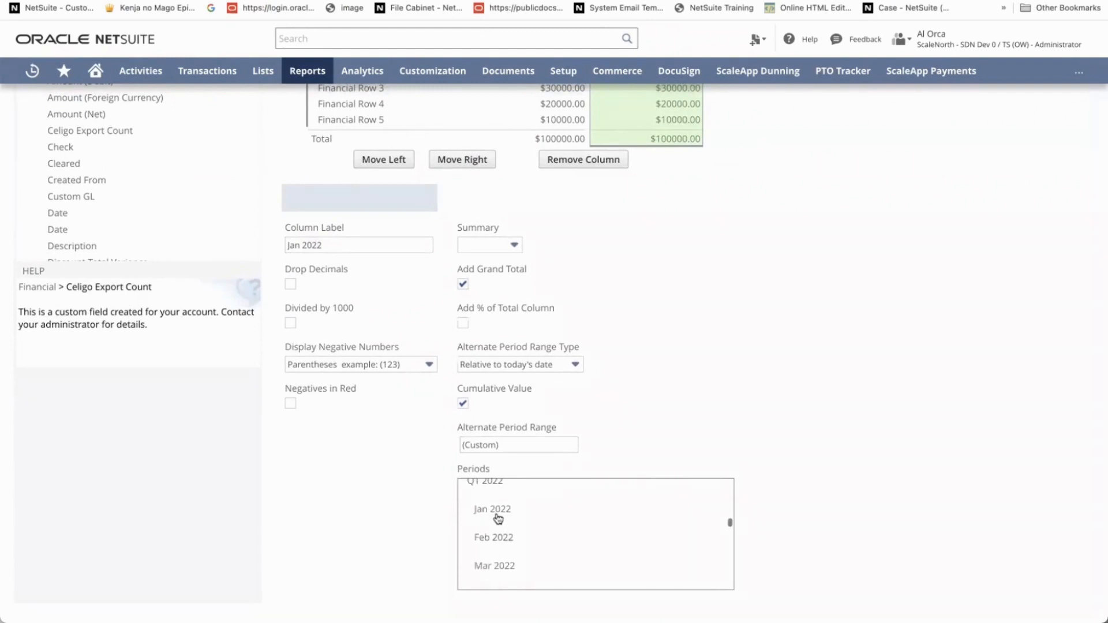
pyautogui.click(491, 509)
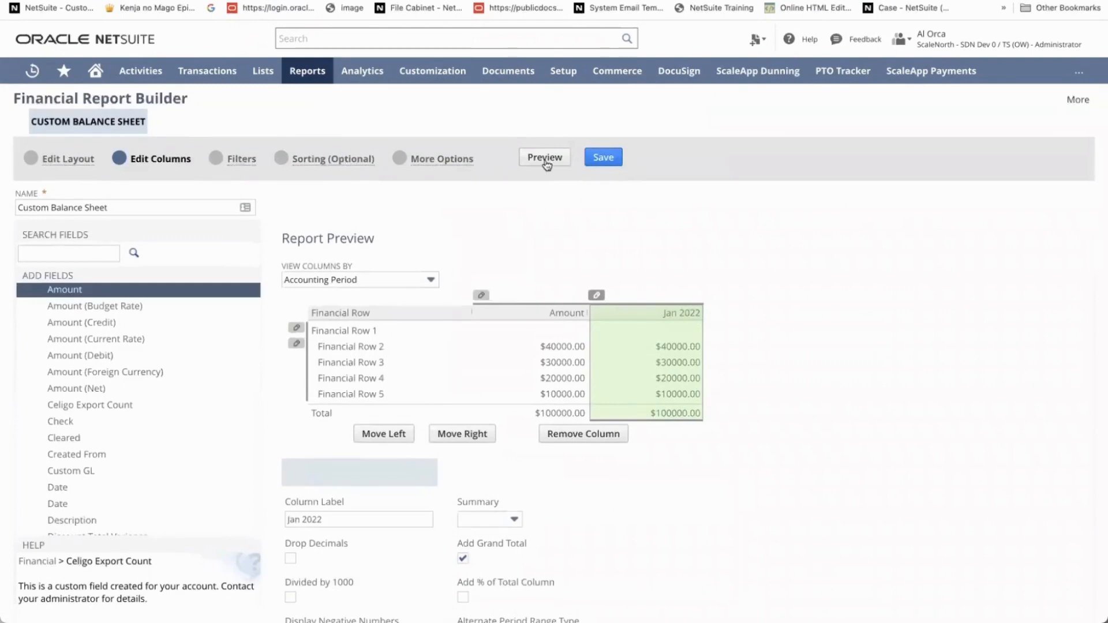
# Preview the Amount and Jan 2022 columns for Parent Company (Consolidated), then return to customization
pyautogui.click(544, 157)
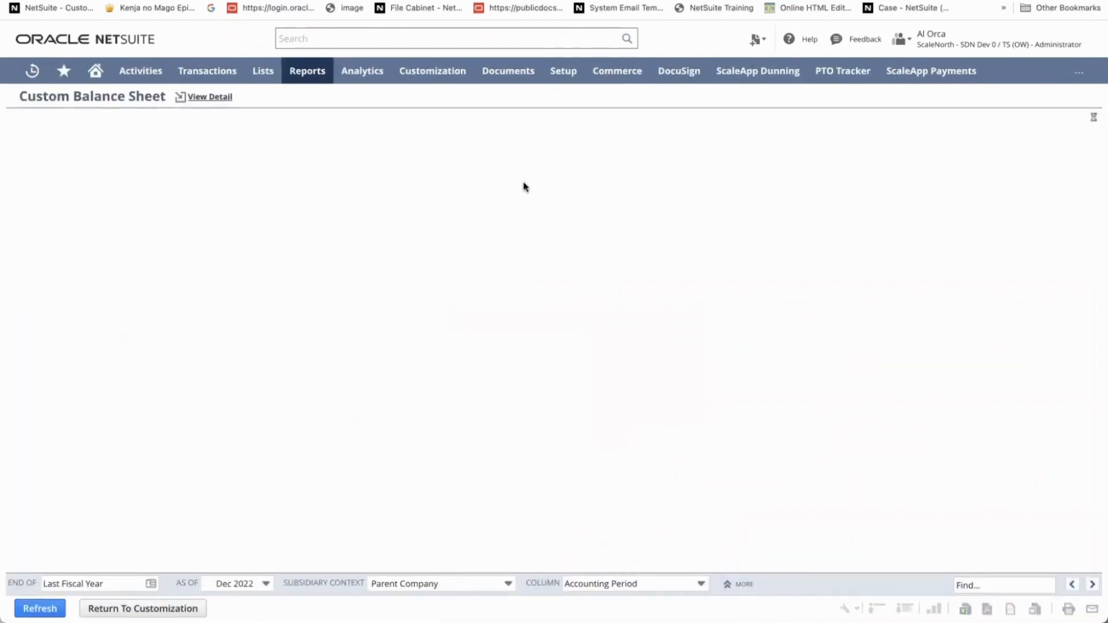
pyautogui.moveTo(525, 190)
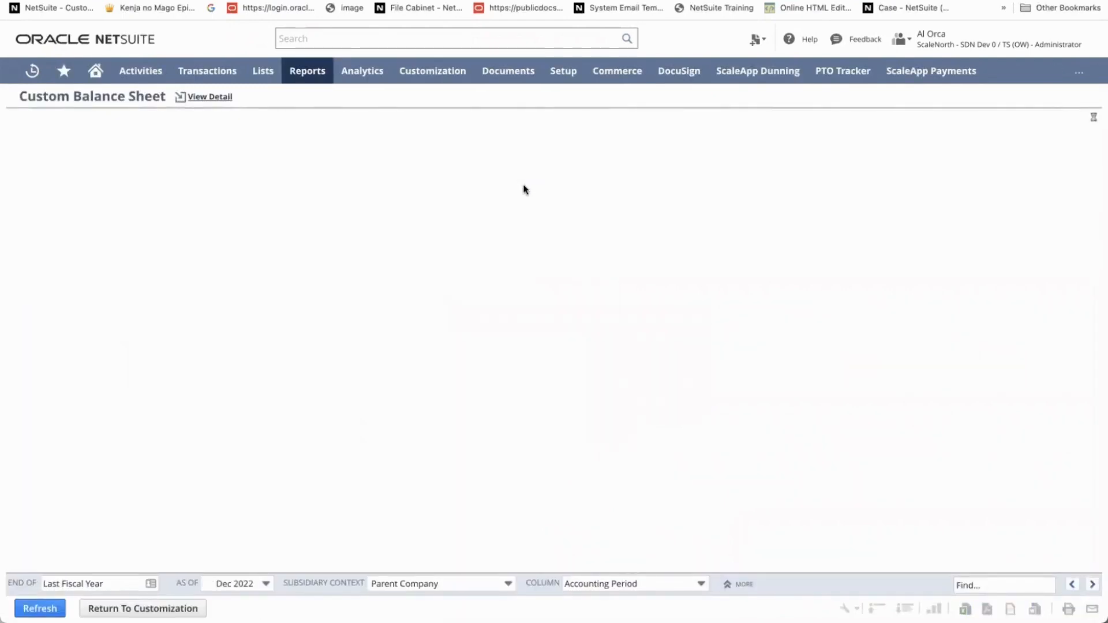
pyautogui.click(38, 608)
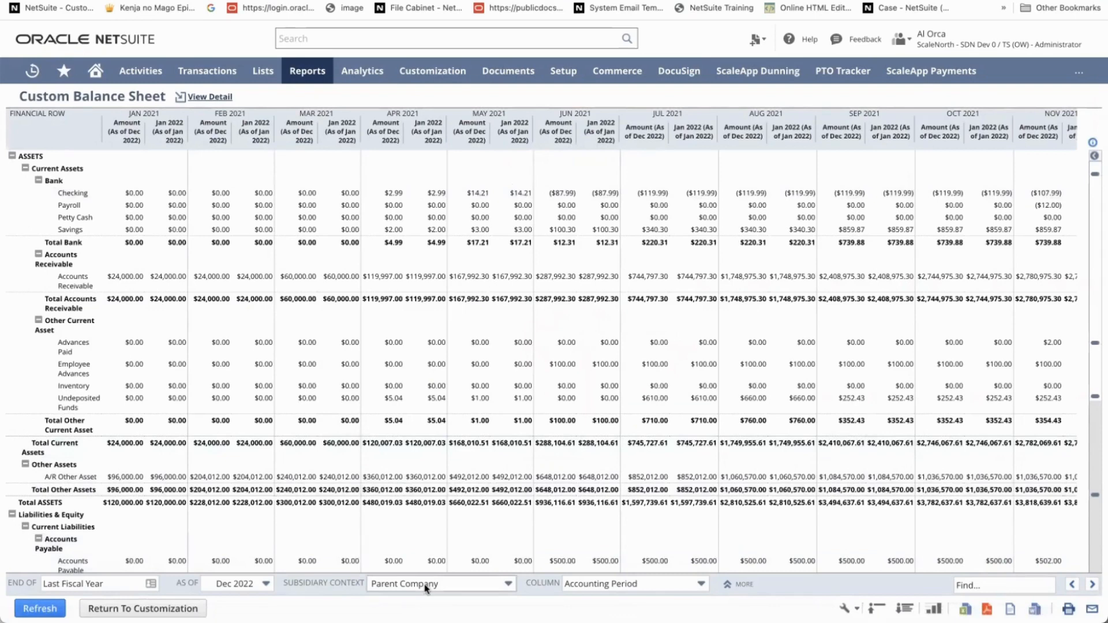
pyautogui.click(440, 584)
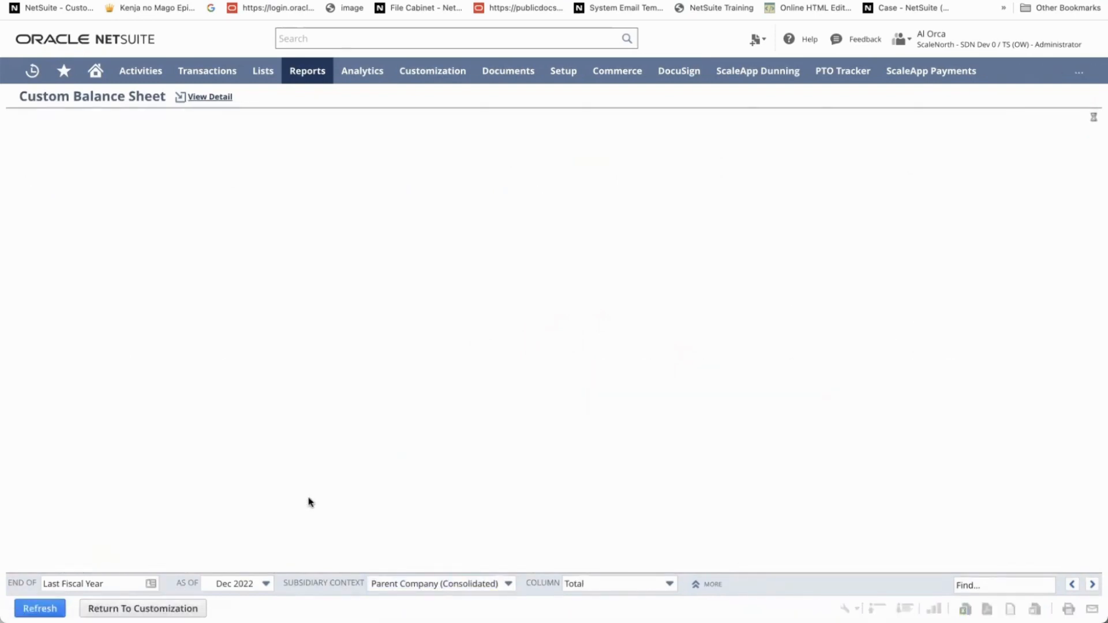
pyautogui.click(39, 608)
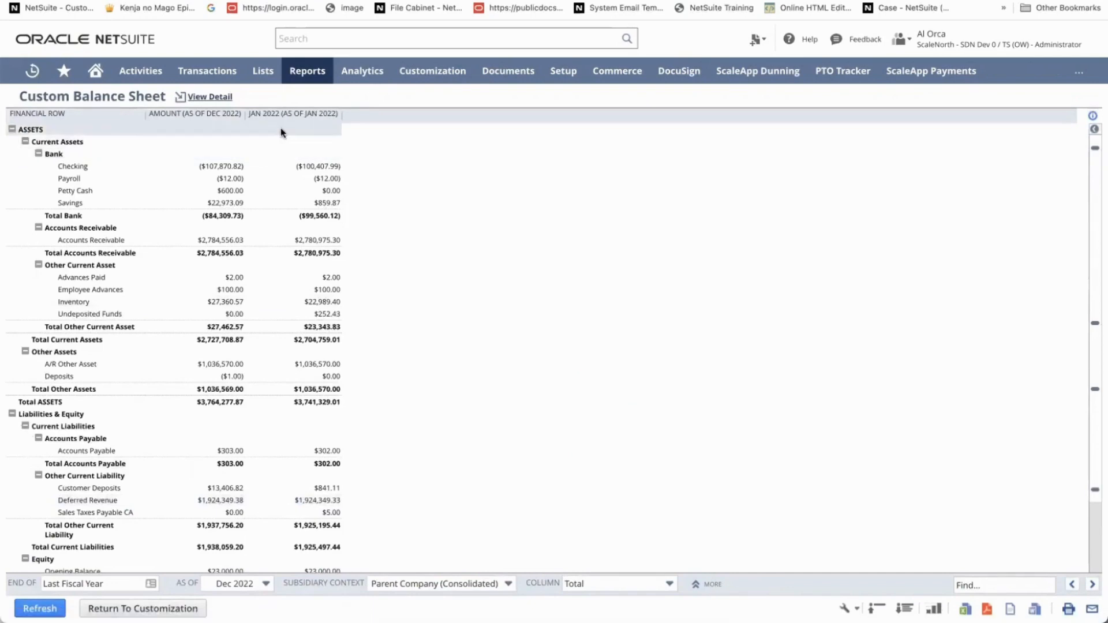
pyautogui.moveTo(305, 126)
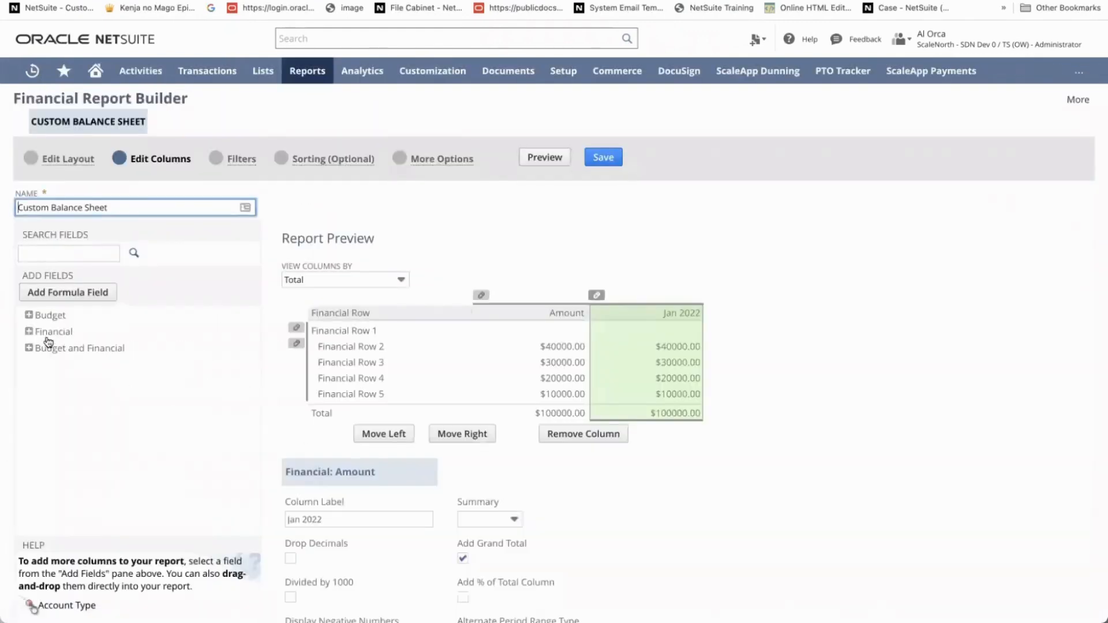
# Add a 'Feb 2022' Amount column, relative to today's date, with period Feb 2022
pyautogui.click(28, 332)
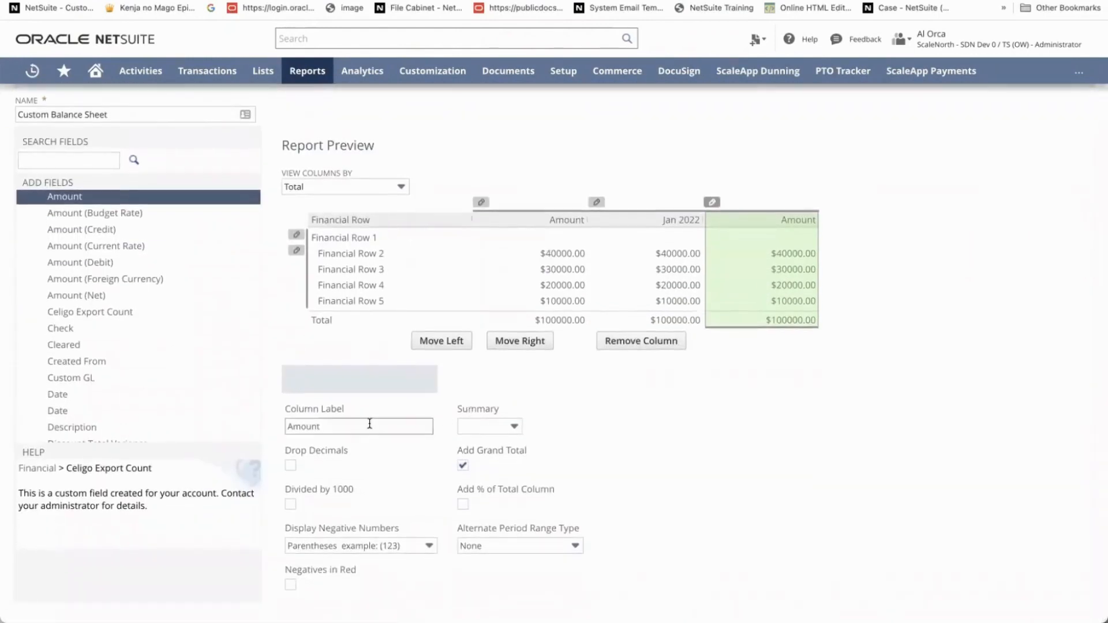
pyautogui.write('Fe')
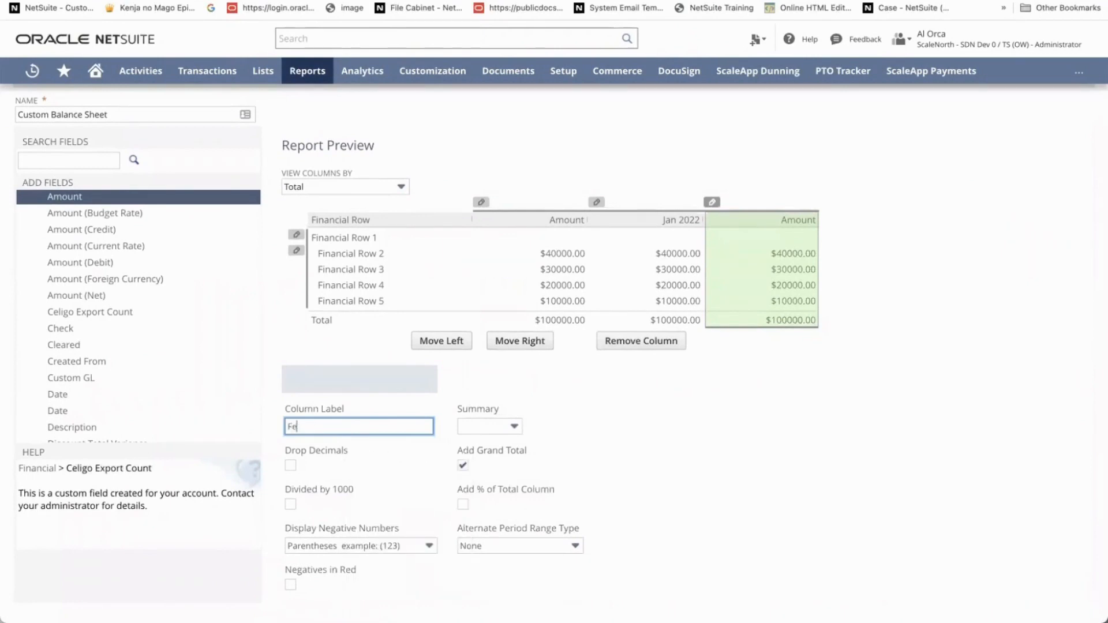
pyautogui.write('Feb 202')
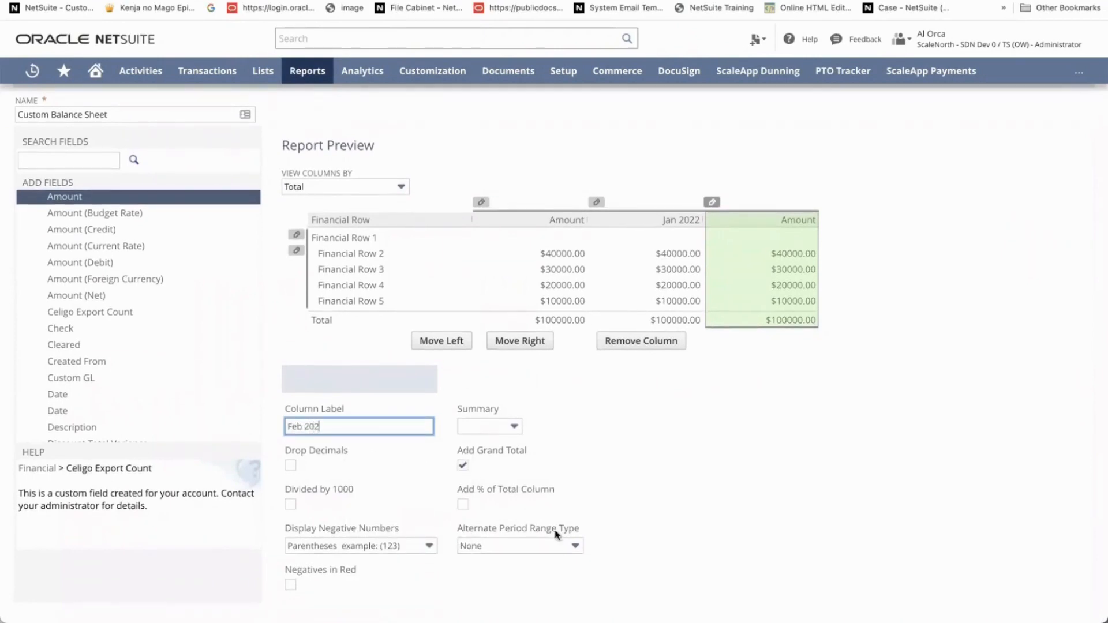
pyautogui.click(518, 544)
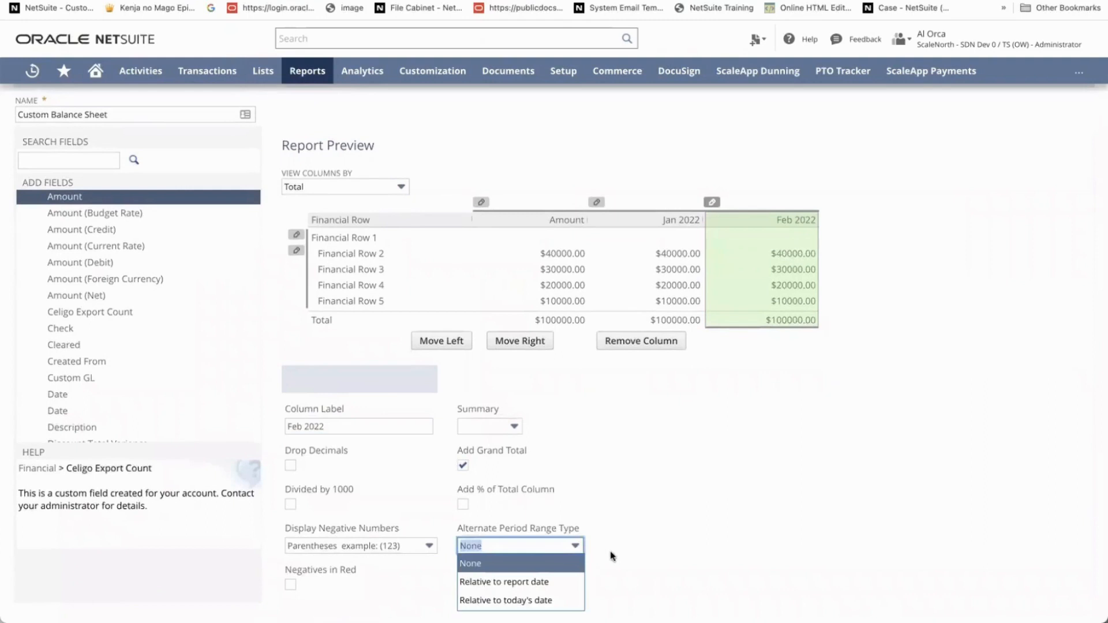
pyautogui.click(504, 600)
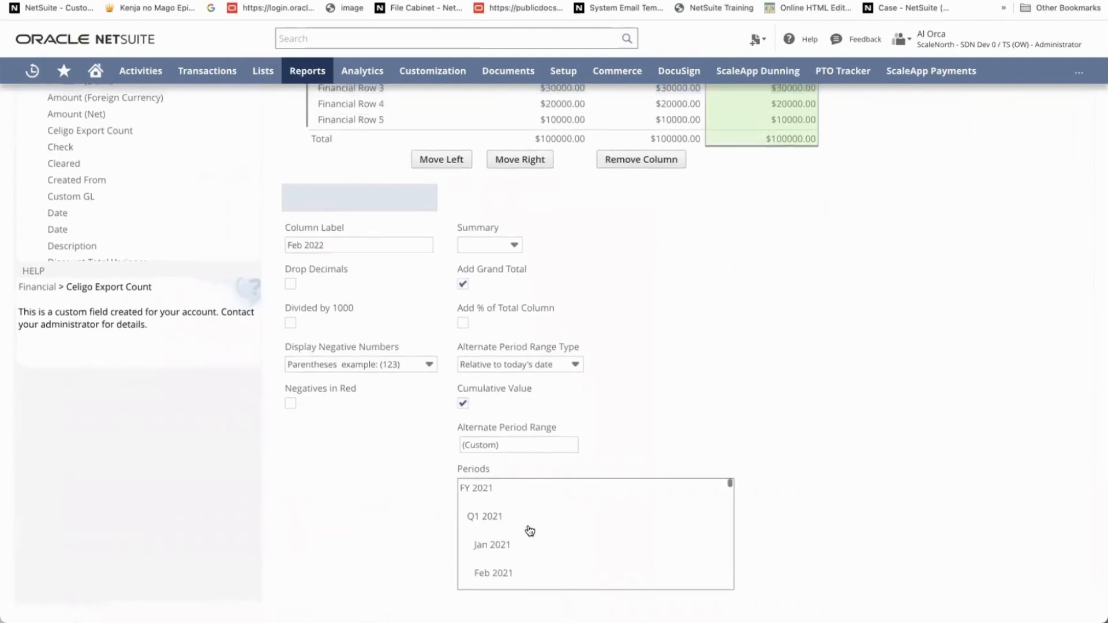
pyautogui.scroll(-3)
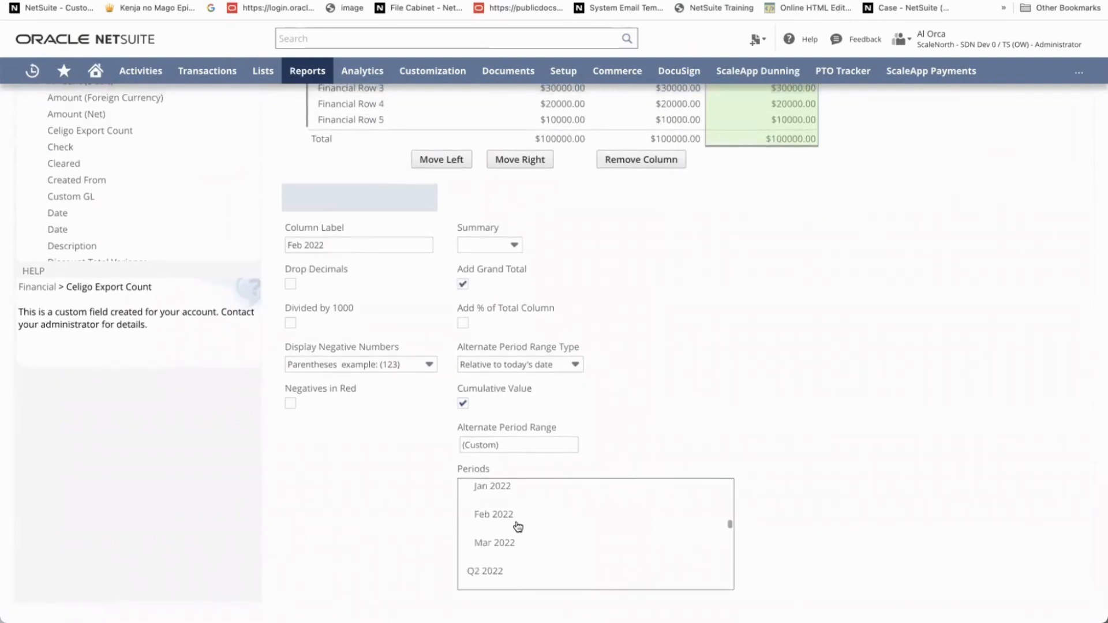
pyautogui.click(493, 514)
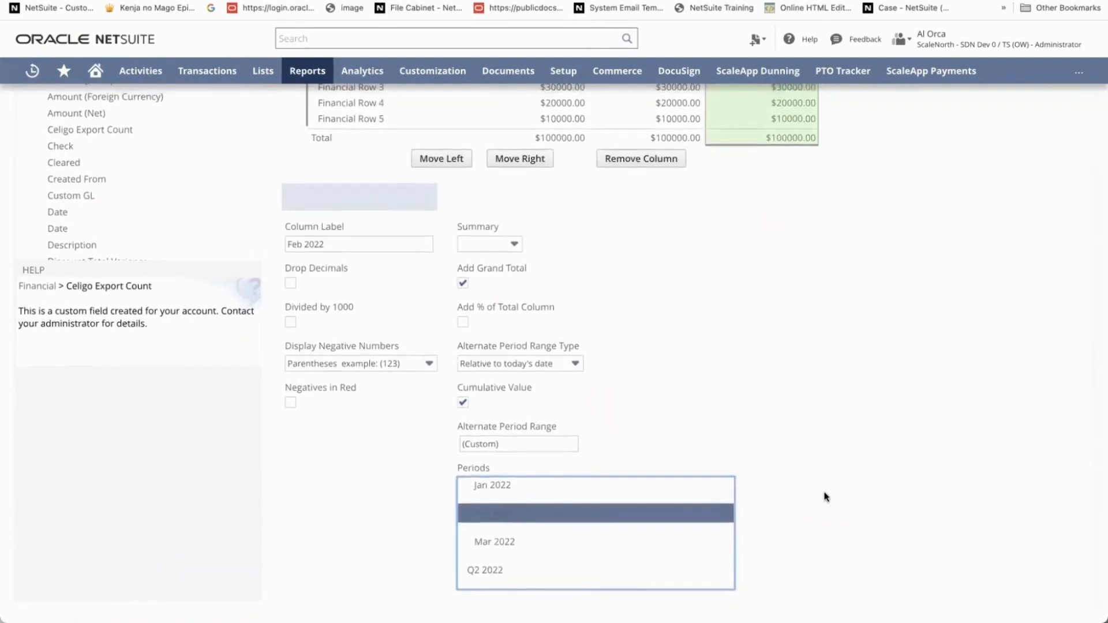